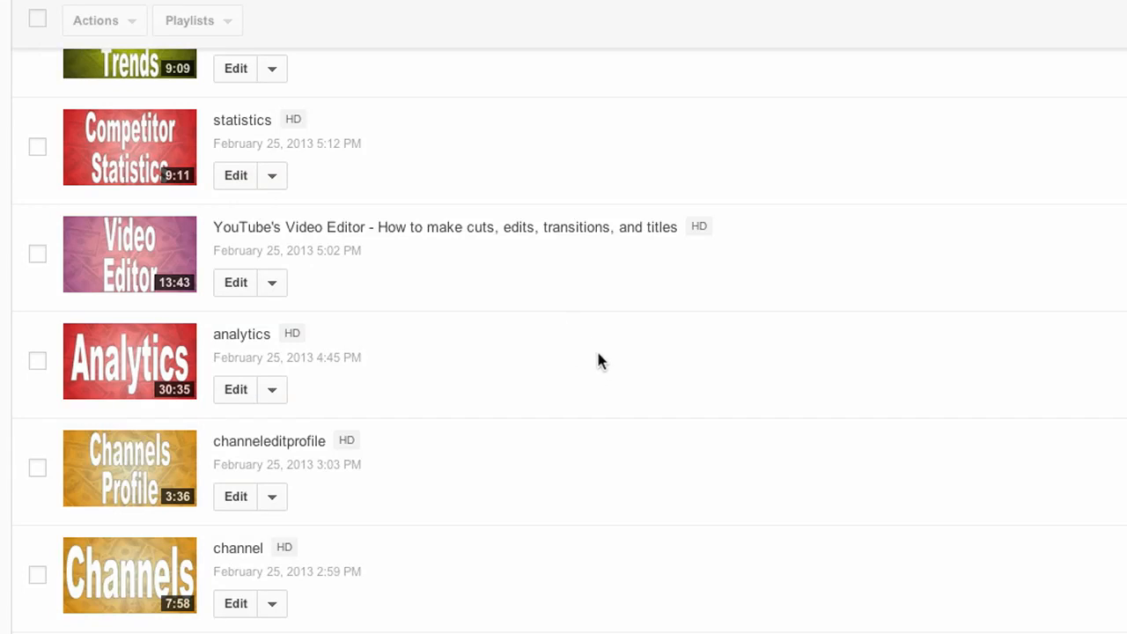
{"action": "mouse_move", "coordinate": [600, 368]}
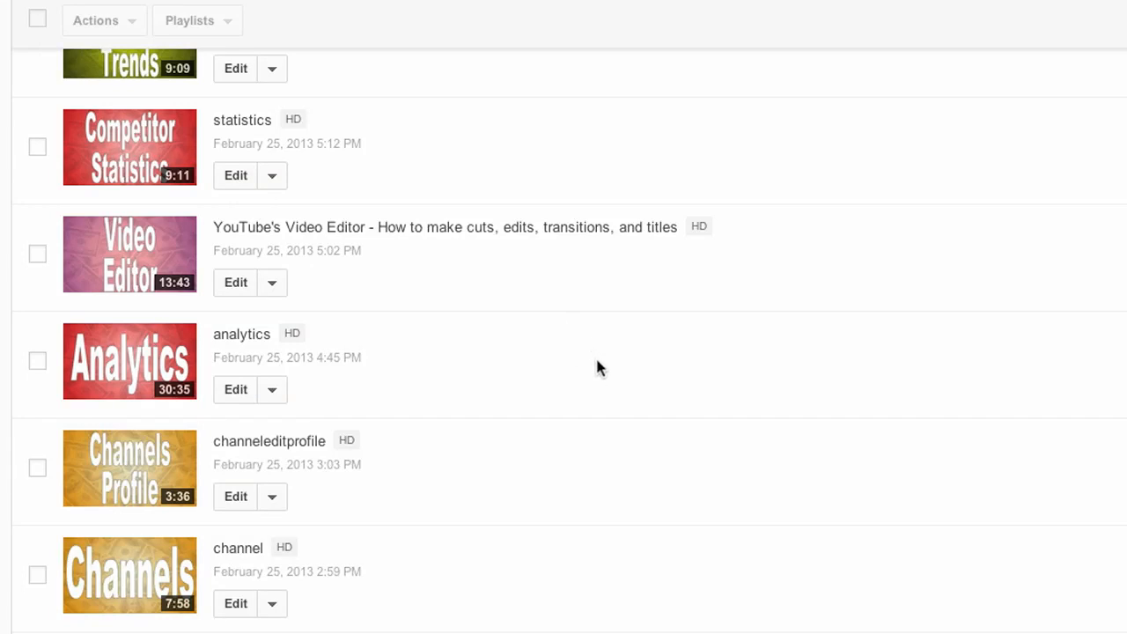
{"action": "mouse_move", "coordinate": [588, 358]}
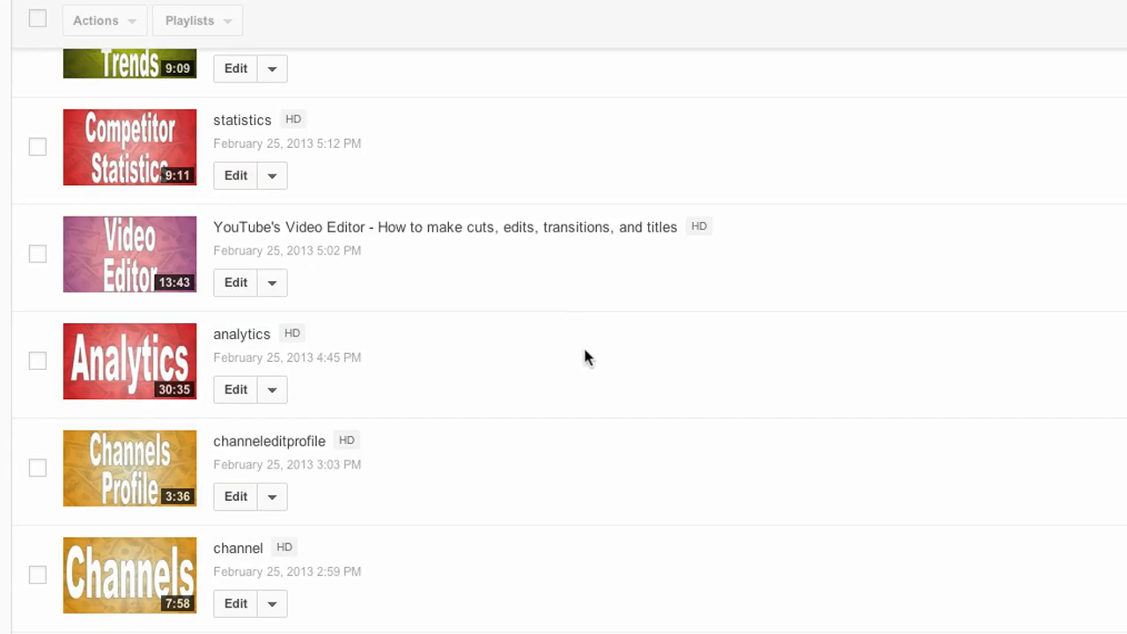
{"action": "mouse_move", "coordinate": [590, 357]}
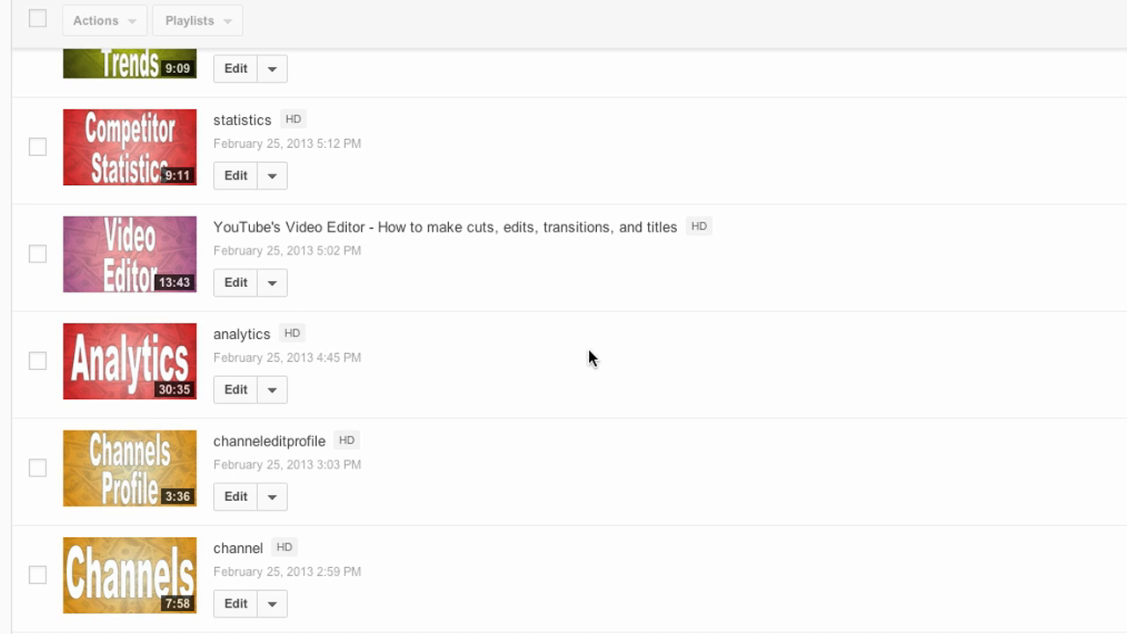
{"action": "mouse_move", "coordinate": [274, 291]}
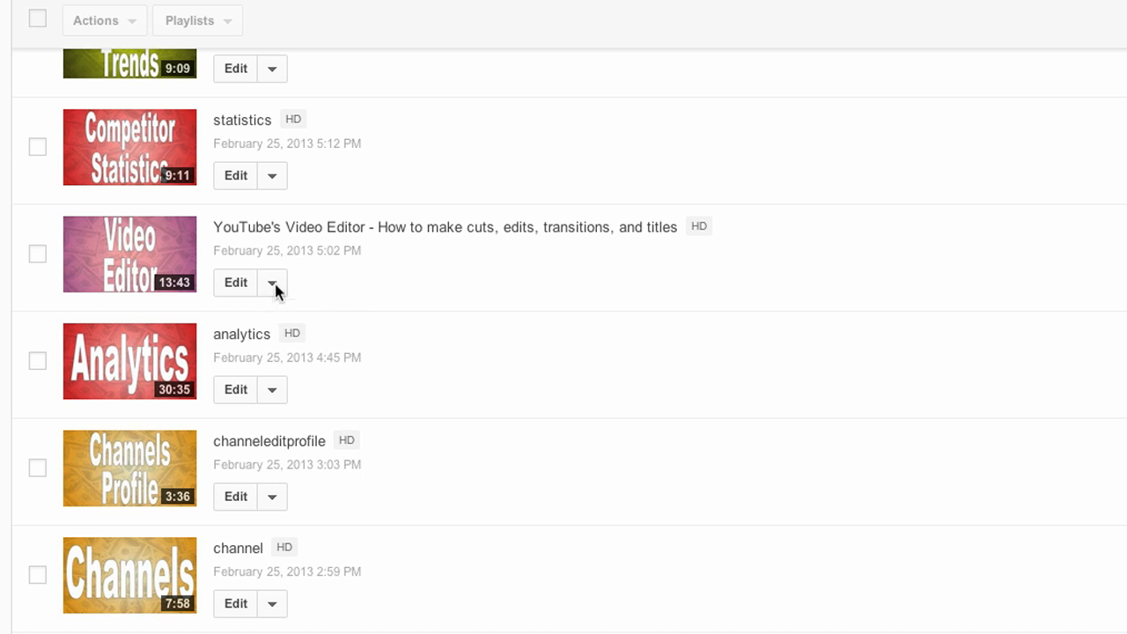
- Open the Annotations editor for the YouTube's Video Editor tutorial from its Edit dropdown
{"action": "left_click", "coordinate": [272, 283]}
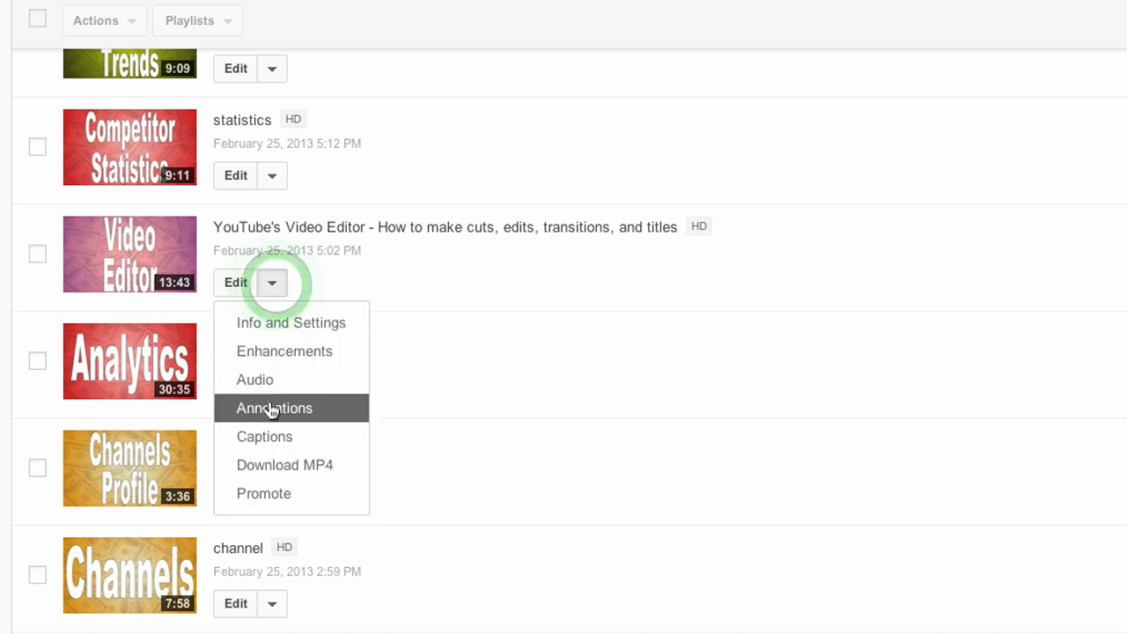
{"action": "left_click", "coordinate": [273, 408]}
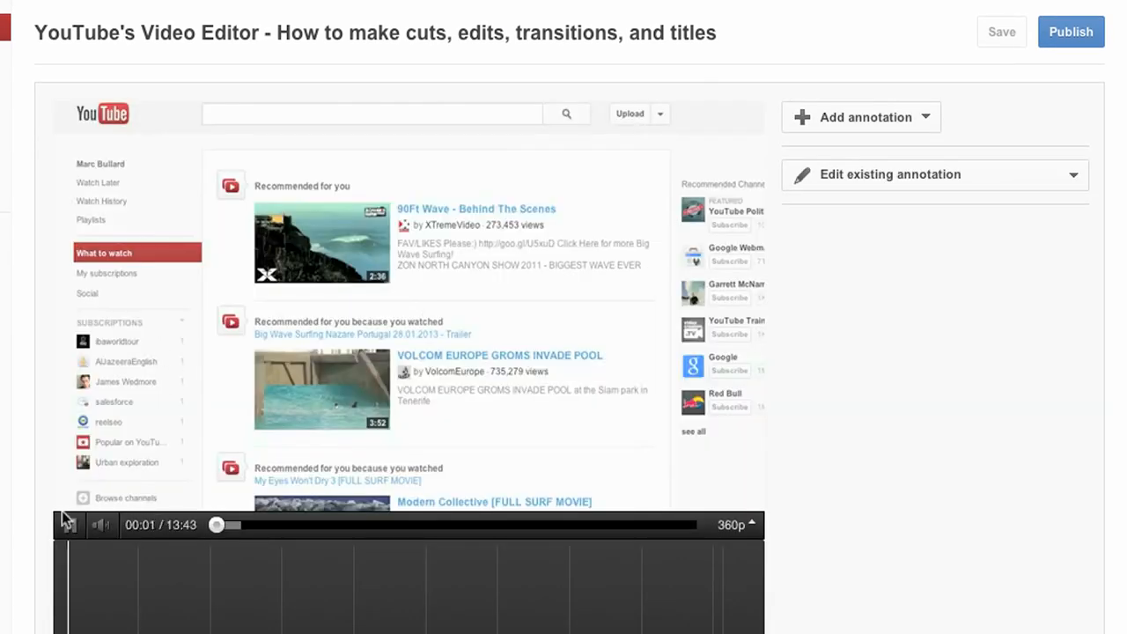
- Play the Video Editor tutorial preview and scroll down the annotation options
{"action": "left_click", "coordinate": [70, 525]}
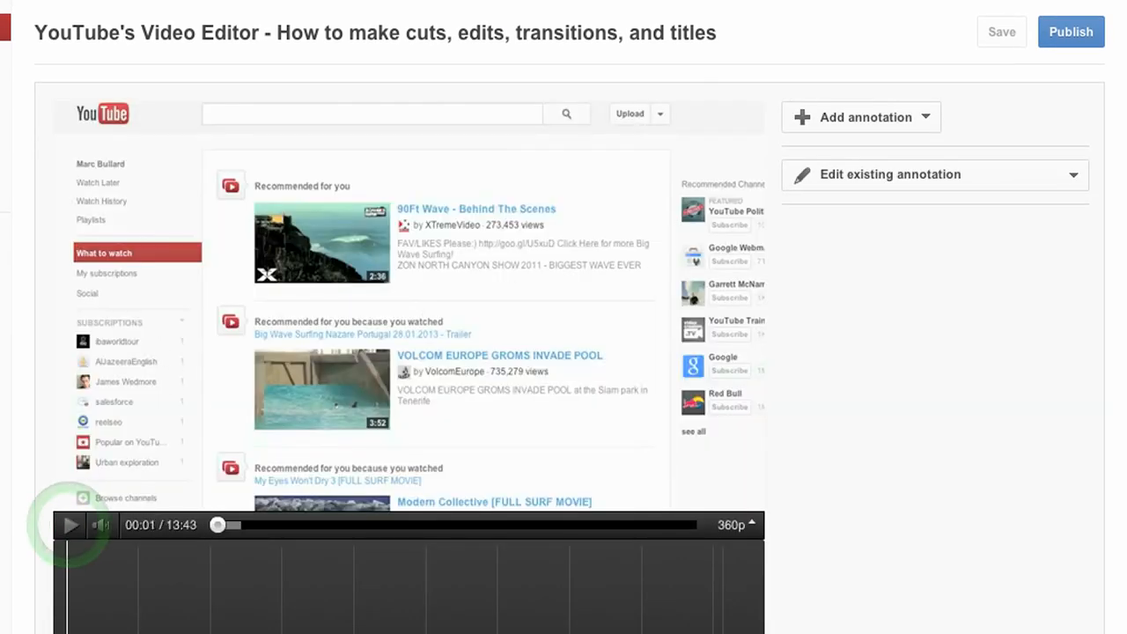
{"action": "scroll", "scroll_direction": "down", "scroll_amount": 3}
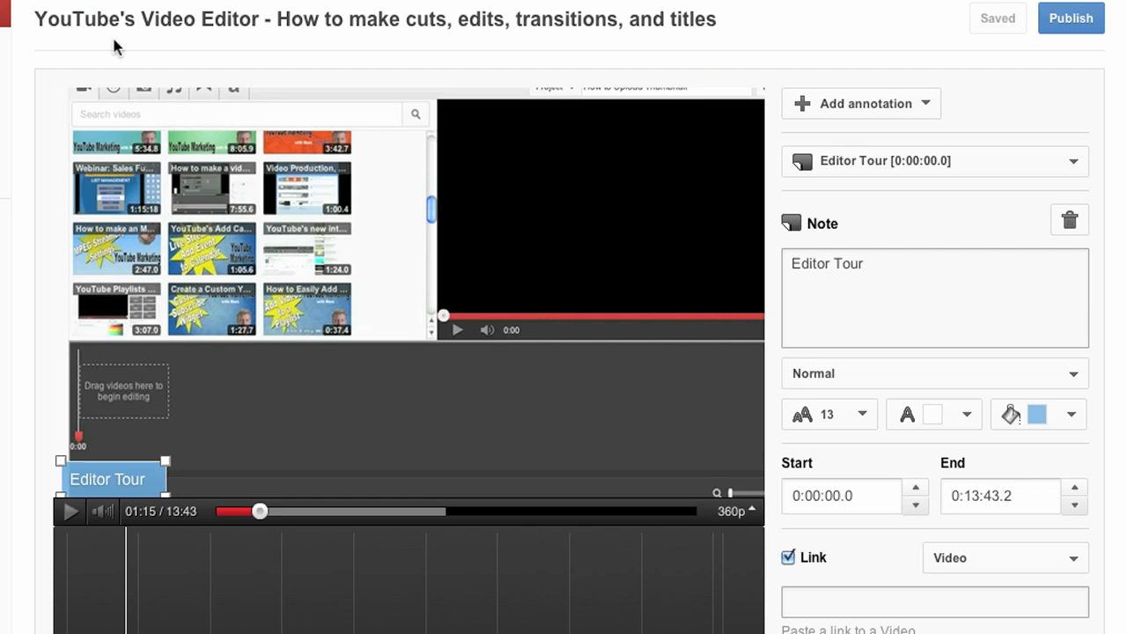
{"action": "mouse_move", "coordinate": [159, 10]}
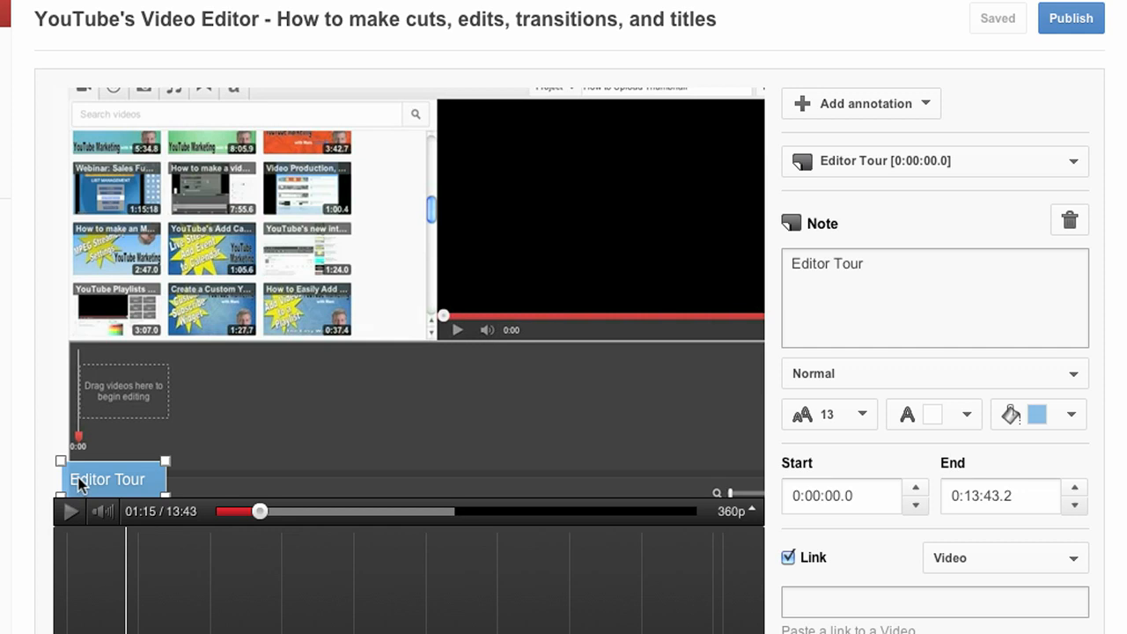
{"action": "mouse_move", "coordinate": [112, 497]}
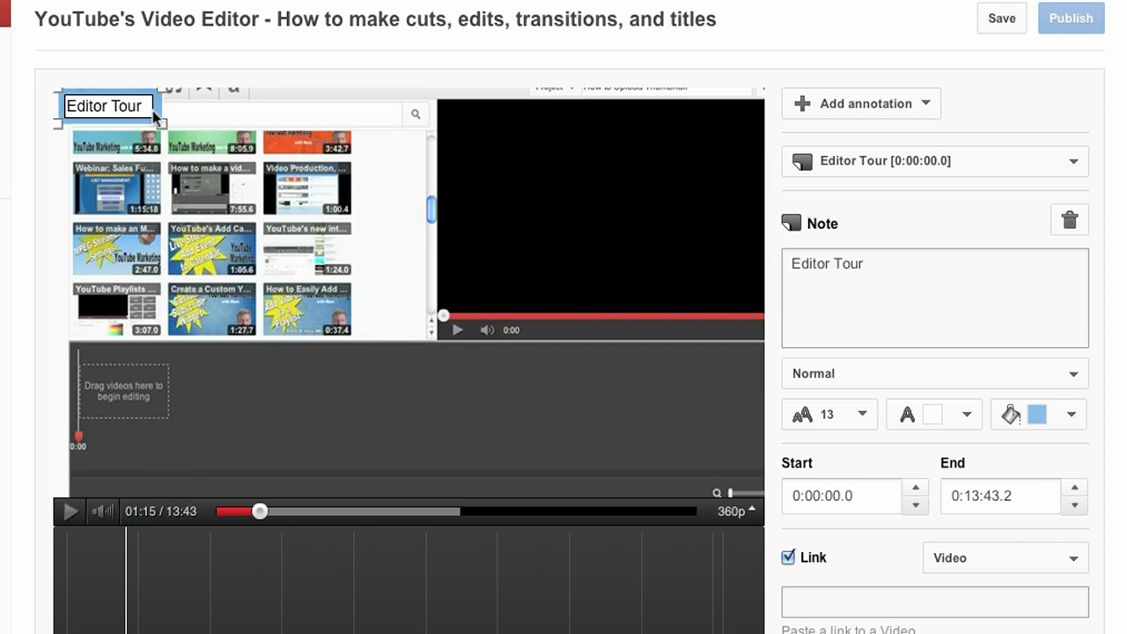
- Move the Editor Tour note to the video's top-left corner, linking at 0:01:15.0
{"action": "left_click", "coordinate": [1001, 18]}
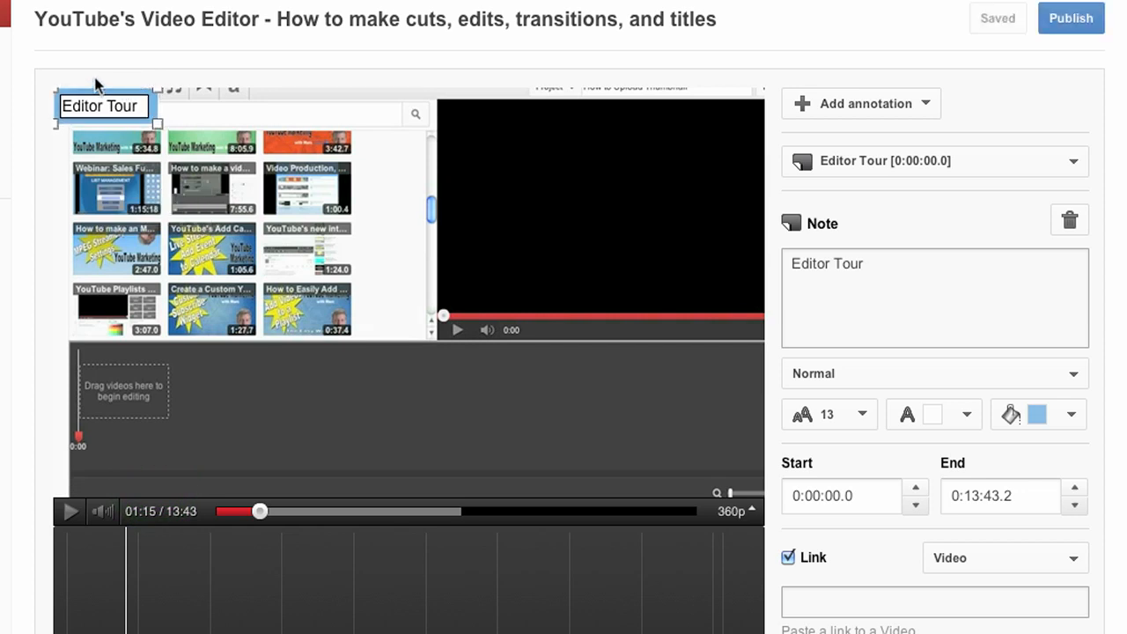
{"action": "left_click_drag", "start_coordinate": [101, 106], "coordinate": [709, 291]}
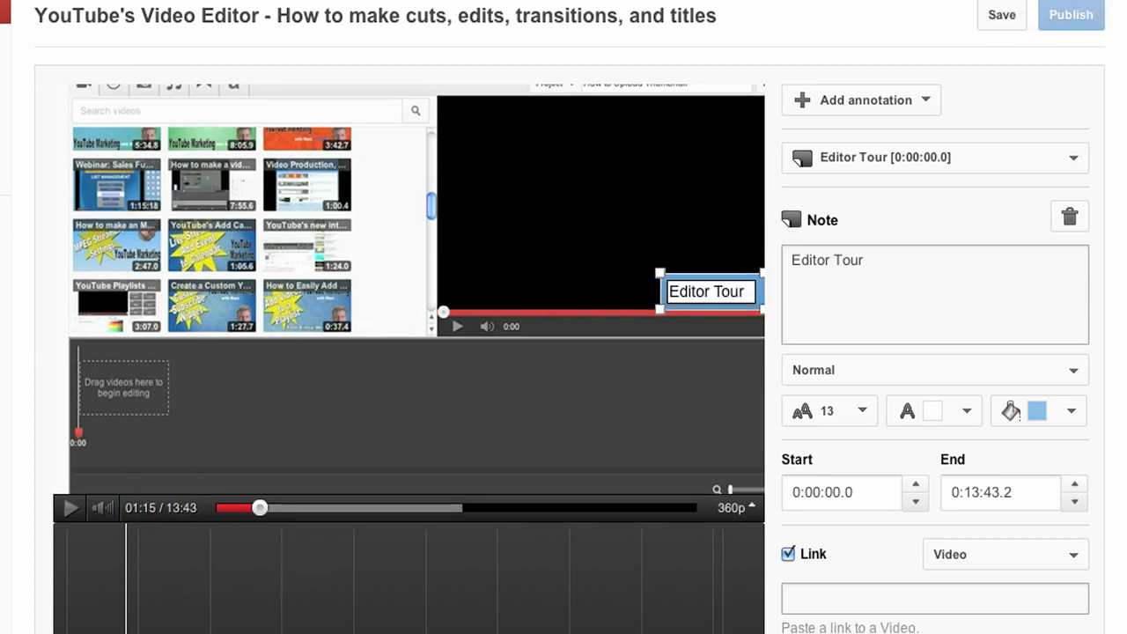
{"action": "scroll", "scroll_direction": "down", "scroll_amount": 3}
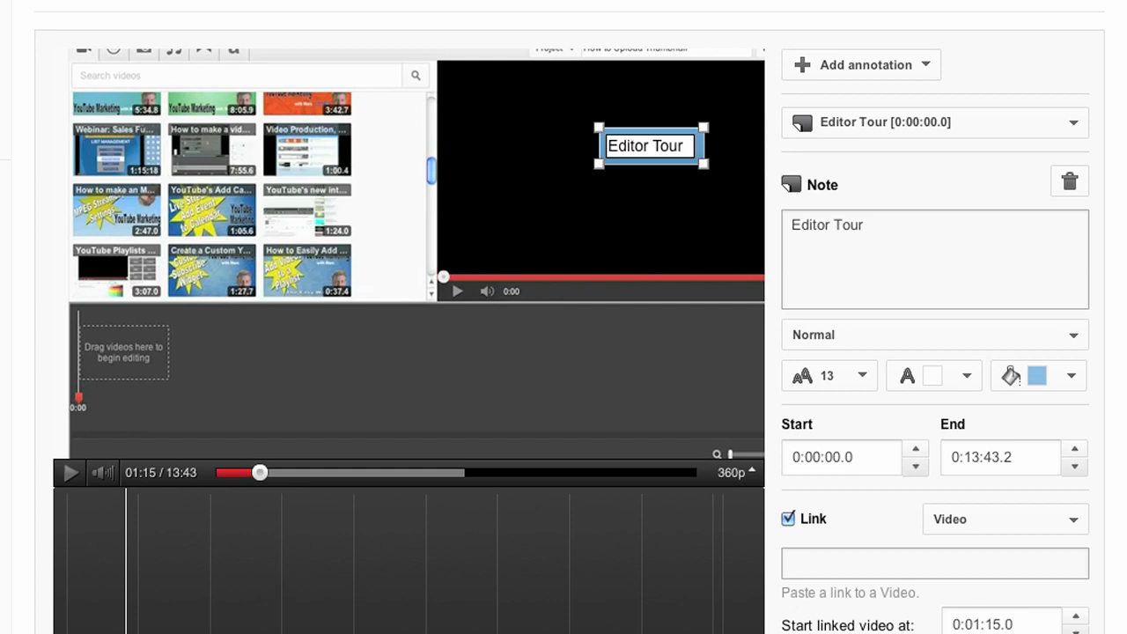
{"action": "left_click_drag", "start_coordinate": [652, 145], "coordinate": [104, 67]}
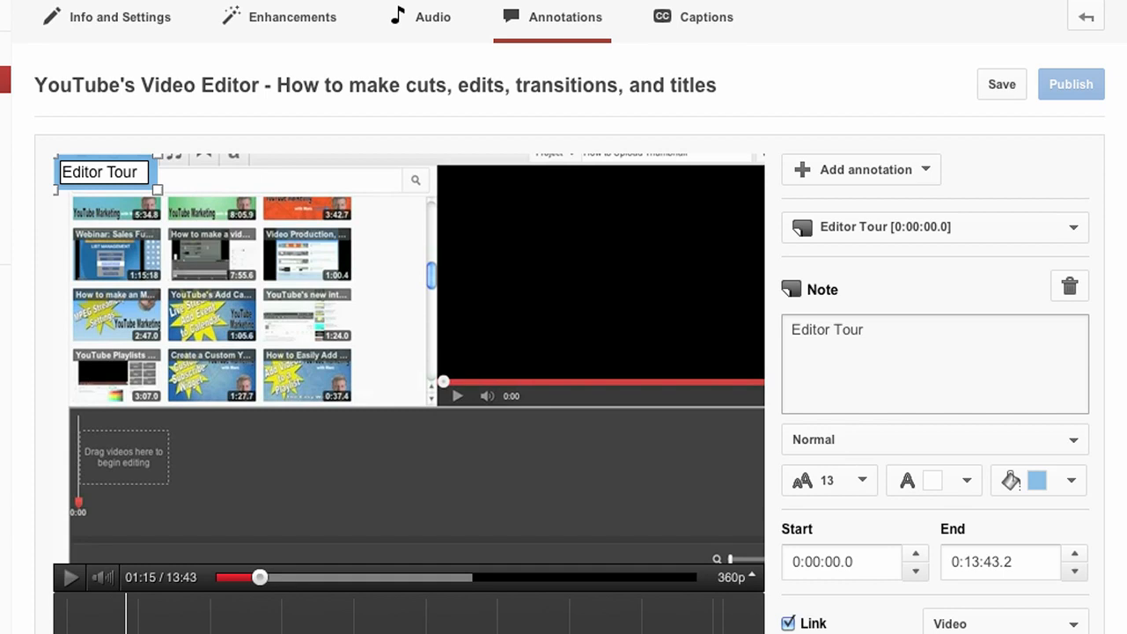
{"action": "scroll", "scroll_direction": "down", "scroll_amount": 3}
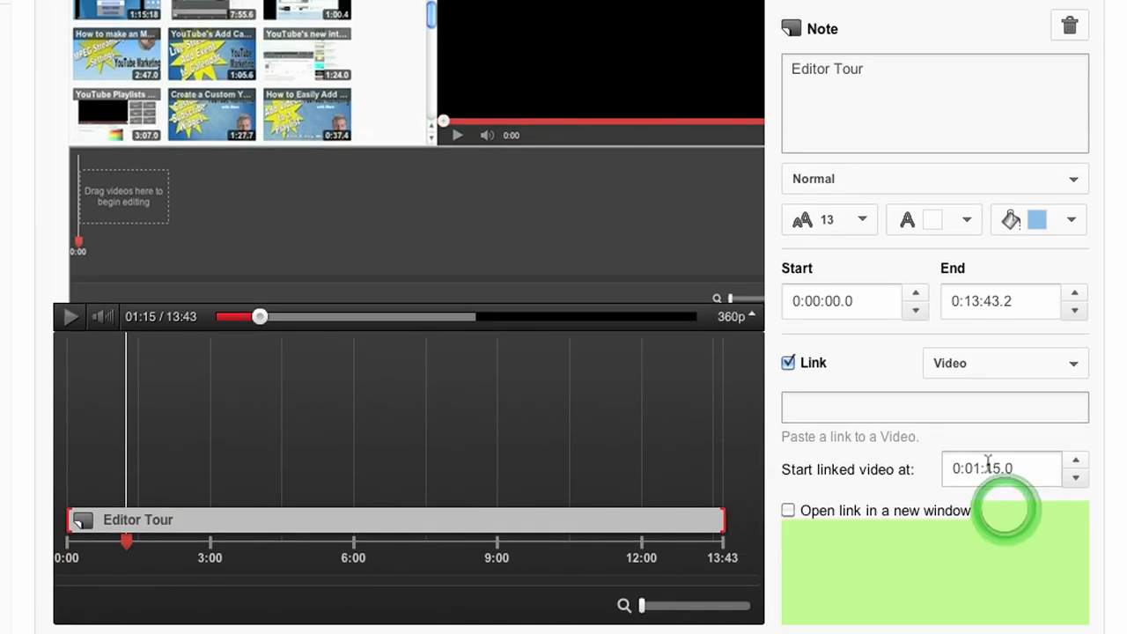
- Copy the tutorial video's watch-page address from its browser tab
{"action": "left_click", "coordinate": [1001, 468]}
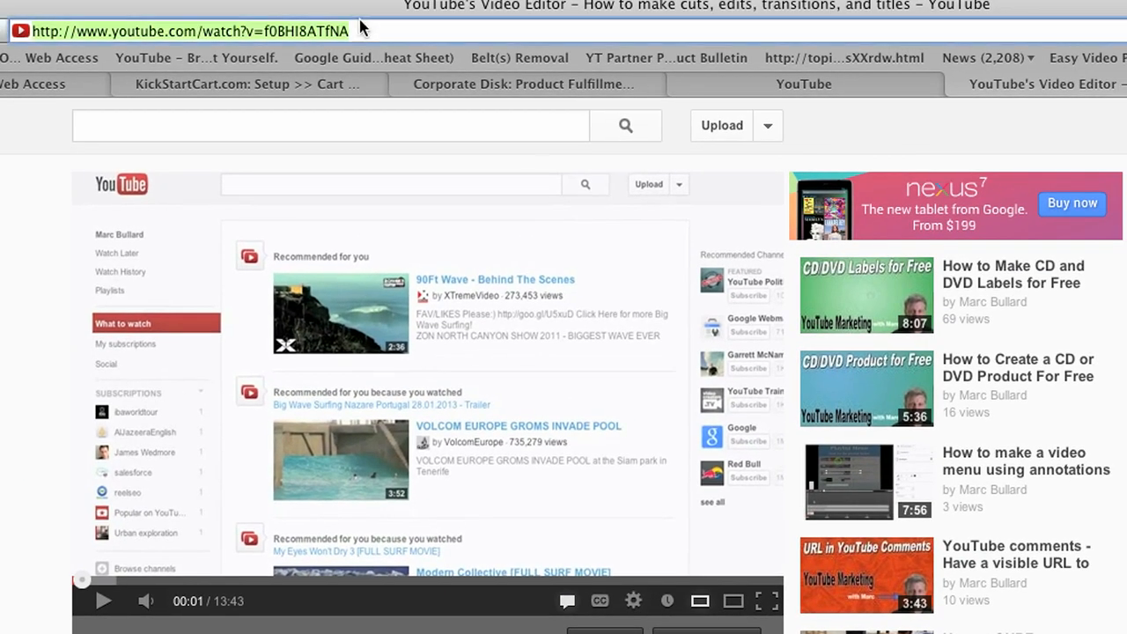
{"action": "mouse_move", "coordinate": [368, 20]}
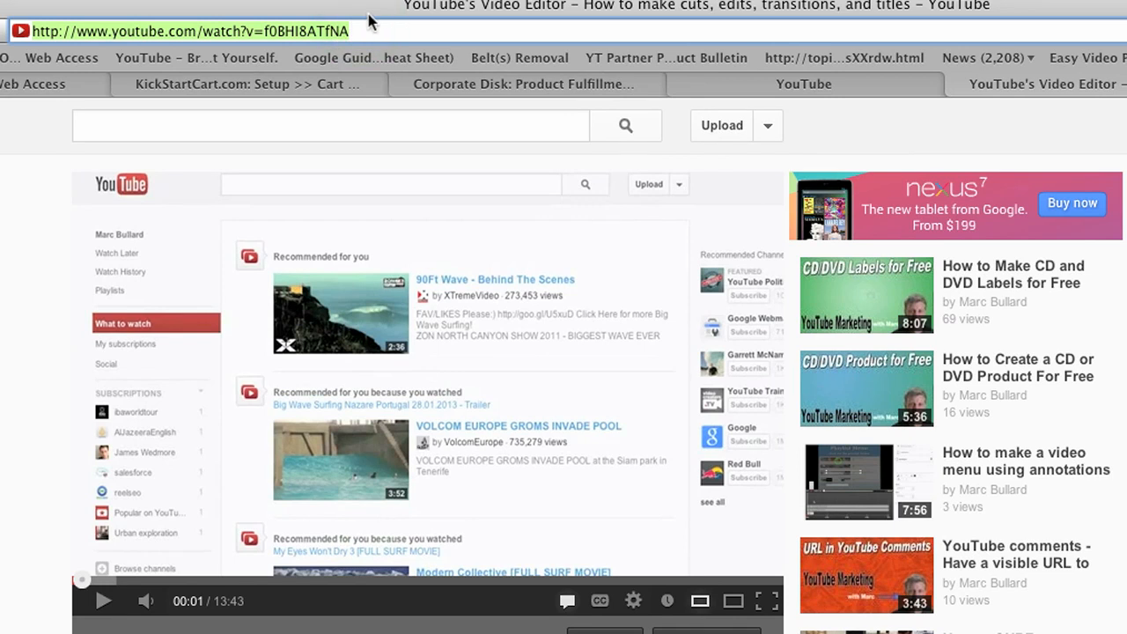
{"action": "right_click", "coordinate": [290, 31]}
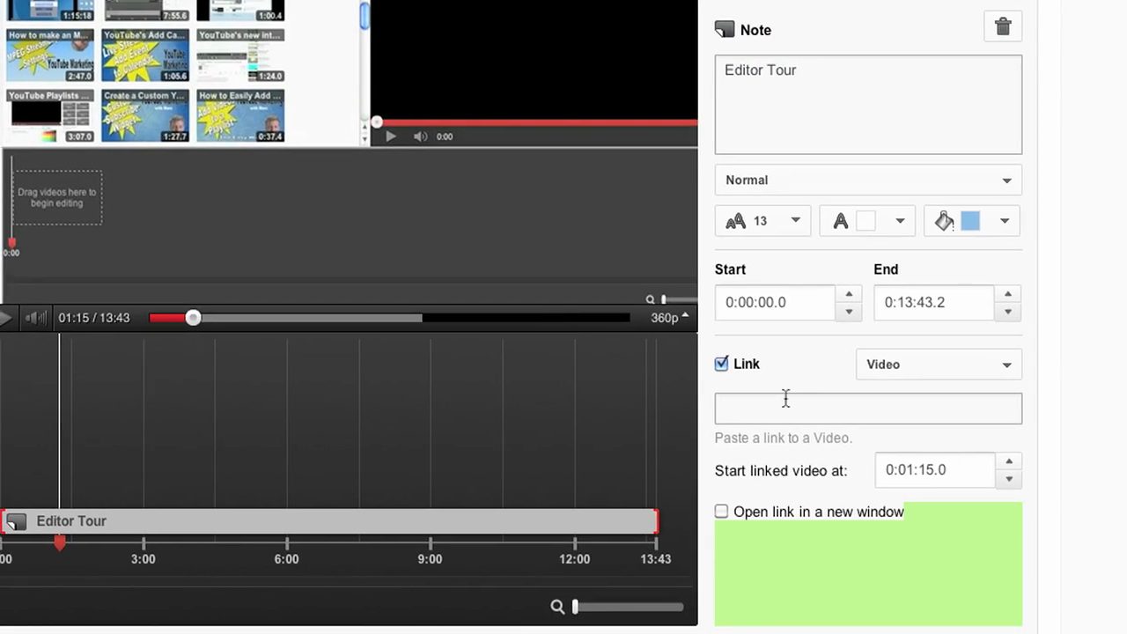
{"action": "type", "text": "https://www.youtube.com/watch?v=f0BHI8ATfNA"}
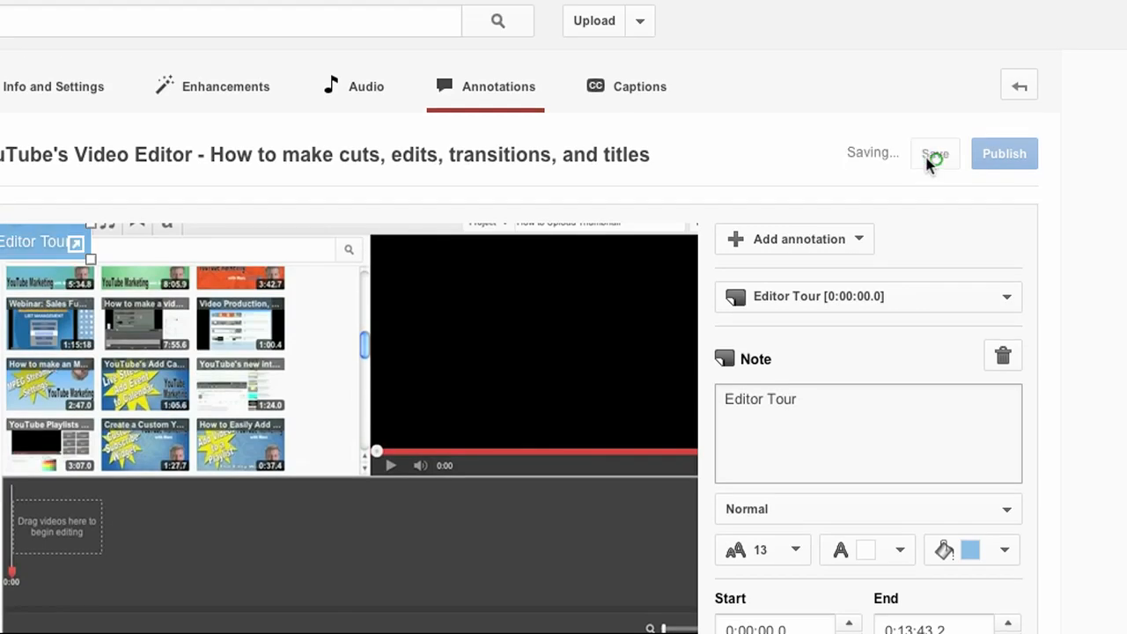
{"action": "scroll", "scroll_direction": "down", "scroll_amount": 3}
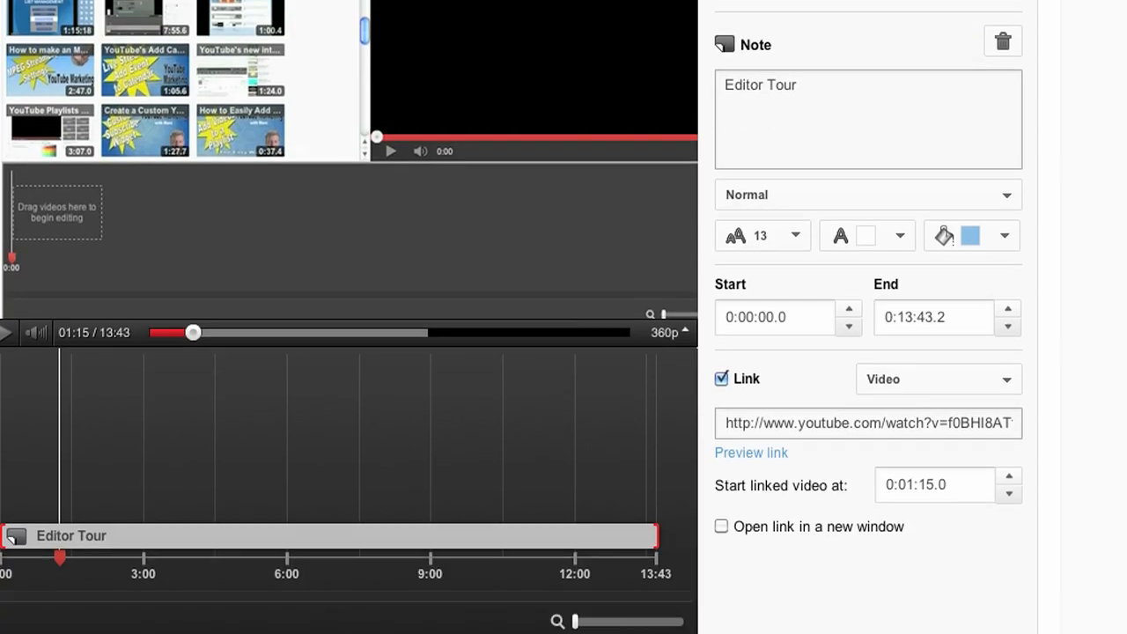
{"action": "scroll", "scroll_direction": "down", "scroll_amount": 3}
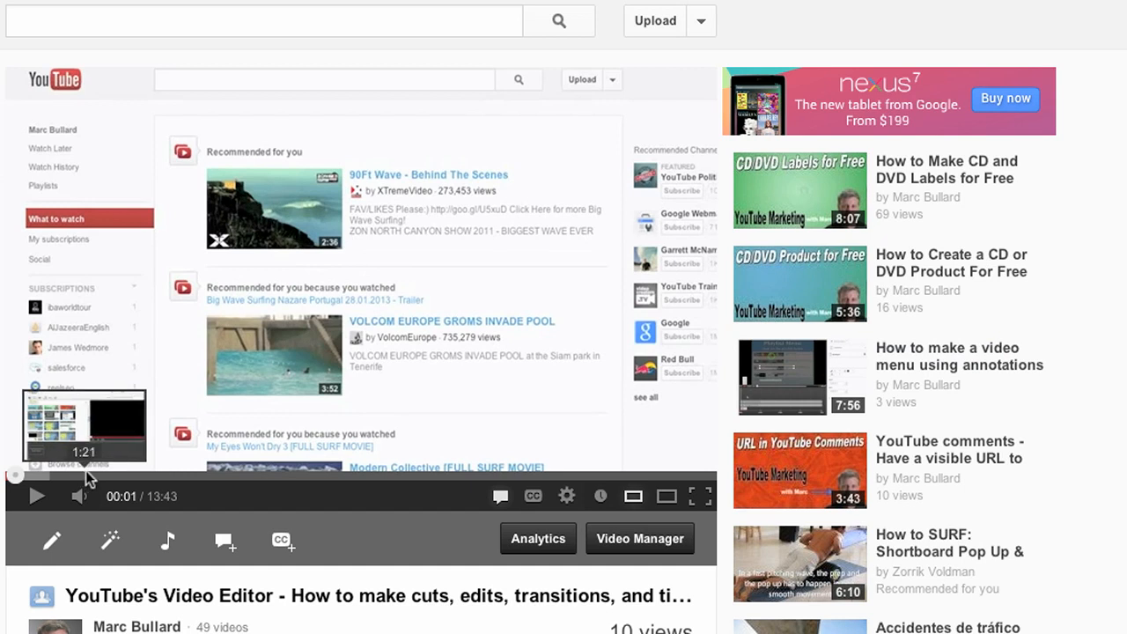
- Play the video on its watch page to check the Editor Tour note
{"action": "left_click", "coordinate": [36, 496]}
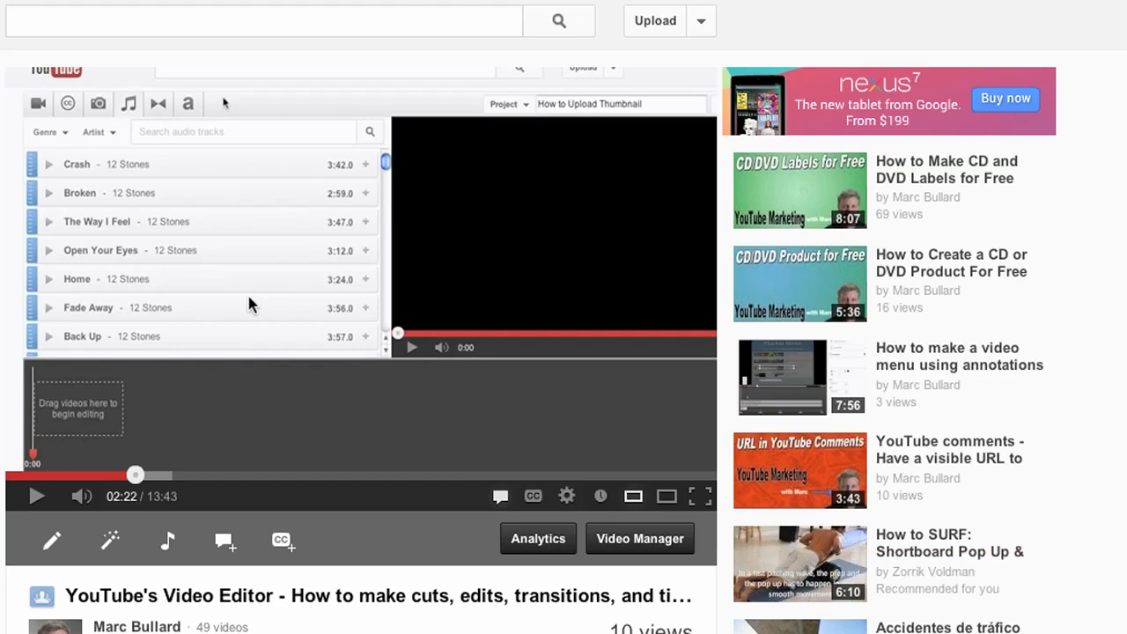
{"action": "mouse_move", "coordinate": [134, 475]}
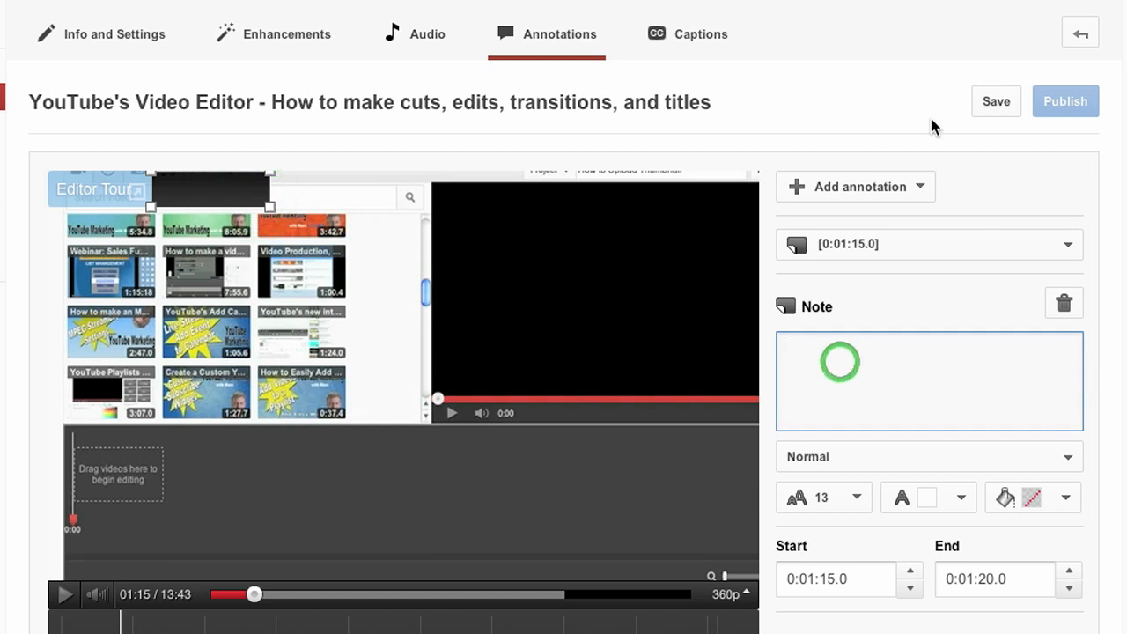
- Write 'Audio' in the second note, give it a light blue background, and save
{"action": "type", "text": "Audio"}
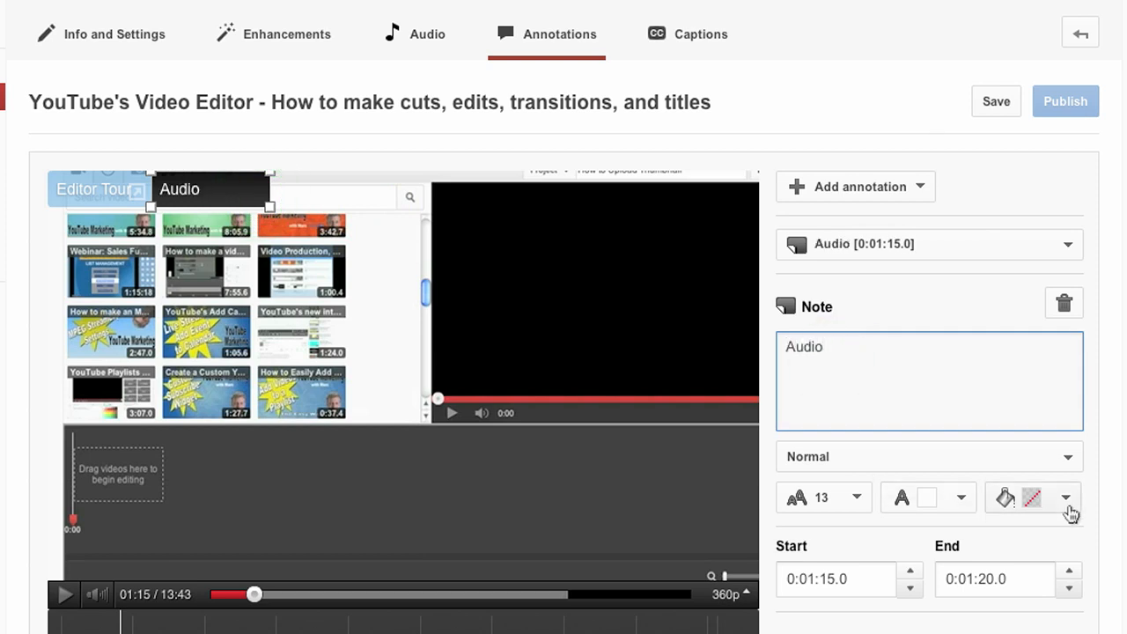
{"action": "left_click", "coordinate": [1031, 497]}
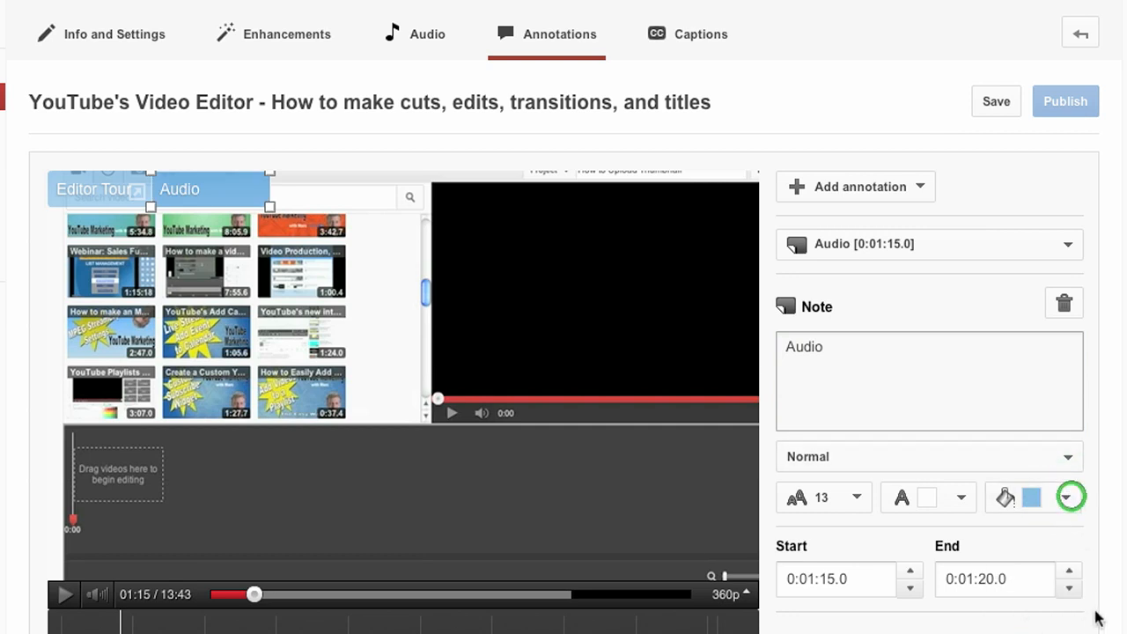
{"action": "left_click", "coordinate": [1068, 497]}
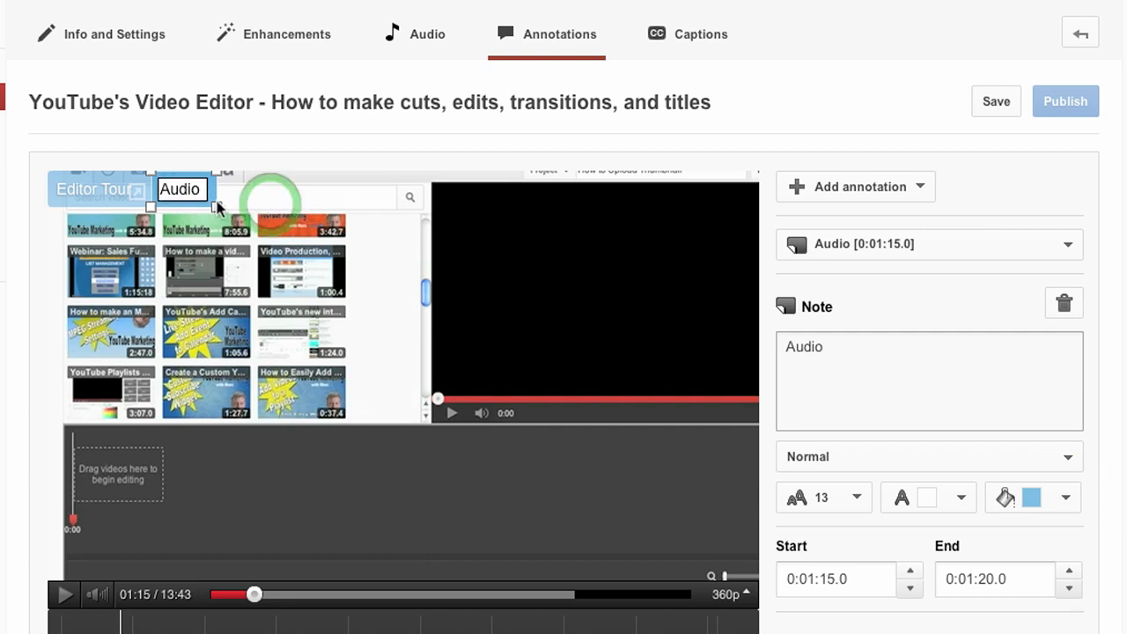
{"action": "left_click", "coordinate": [996, 100]}
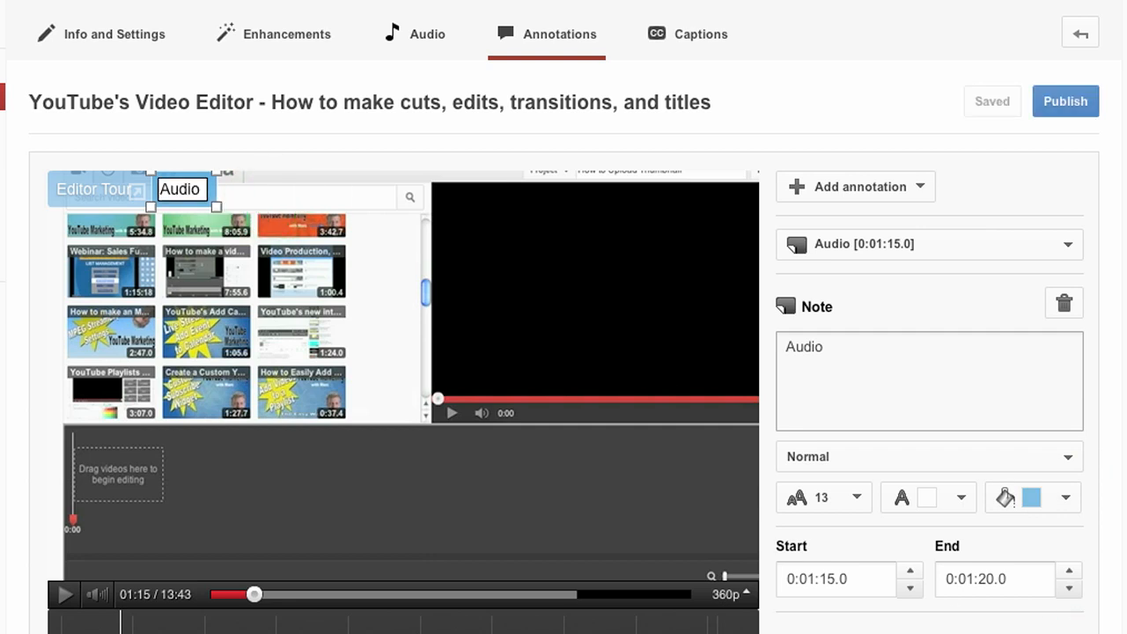
{"action": "scroll", "scroll_direction": "down", "scroll_amount": 3}
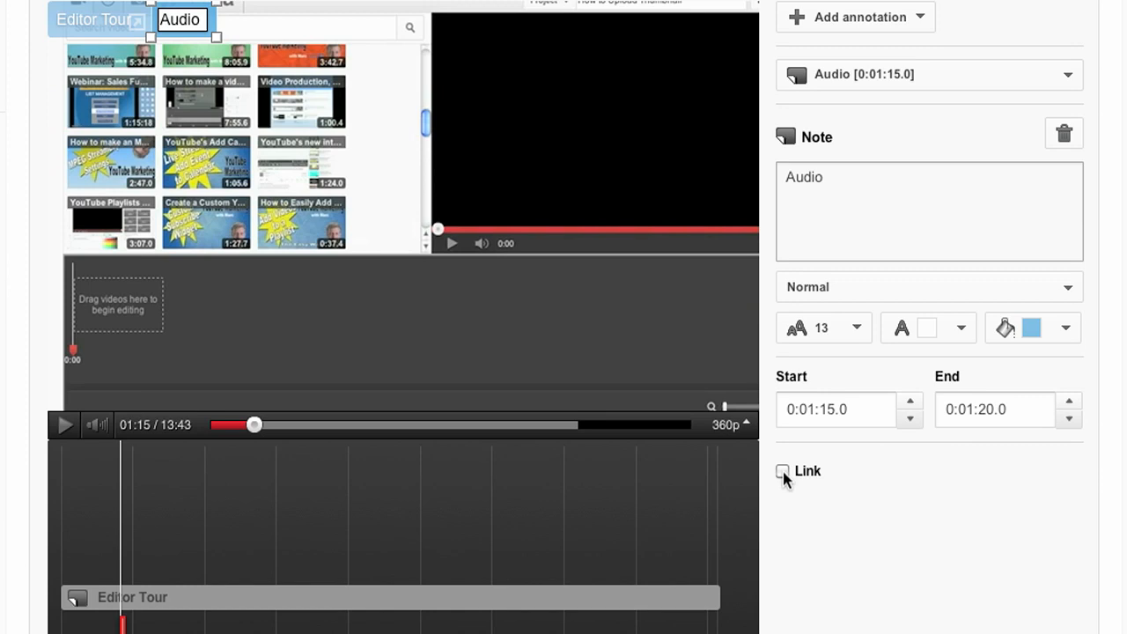
{"action": "left_click", "coordinate": [781, 471]}
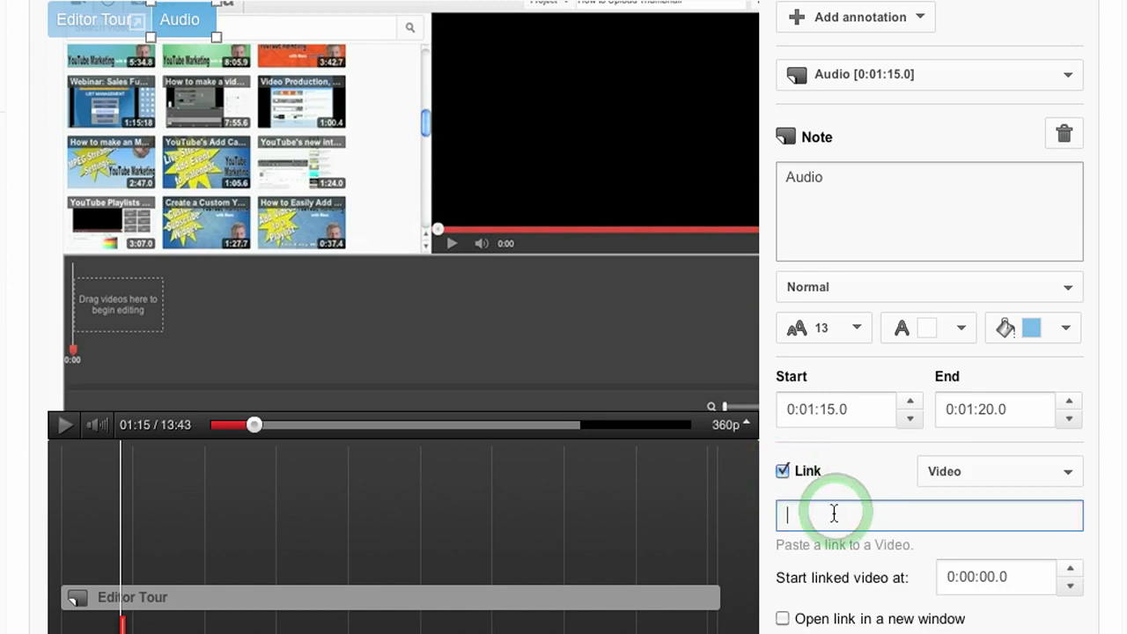
{"action": "type", "text": "http://www.youtube.com/watch?v=f0BHI8AT"}
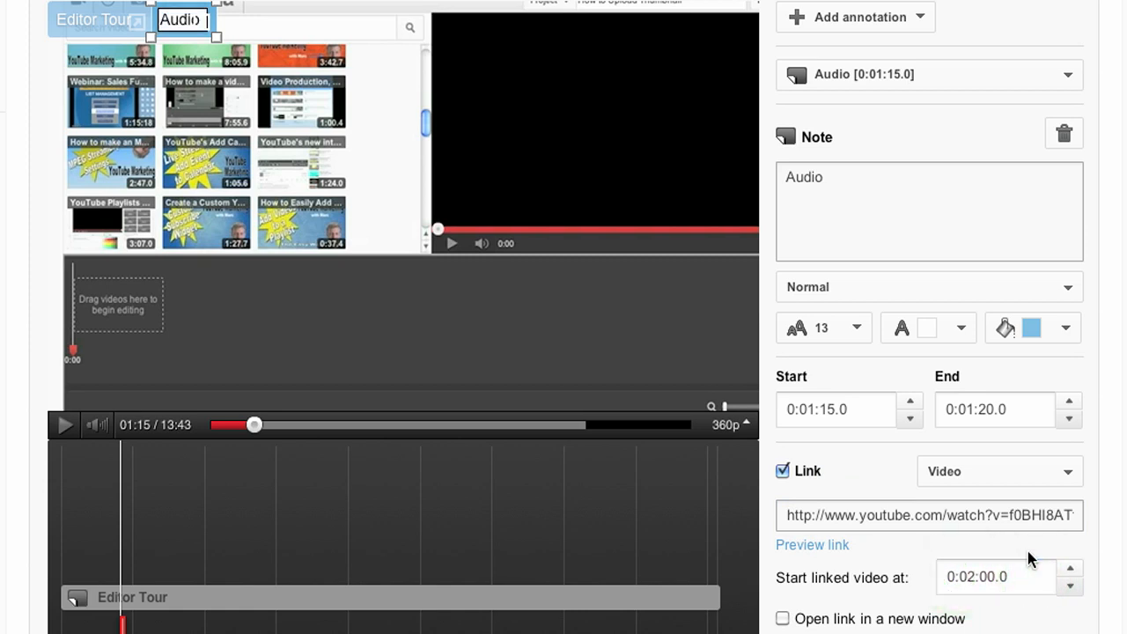
{"action": "left_click", "coordinate": [994, 577]}
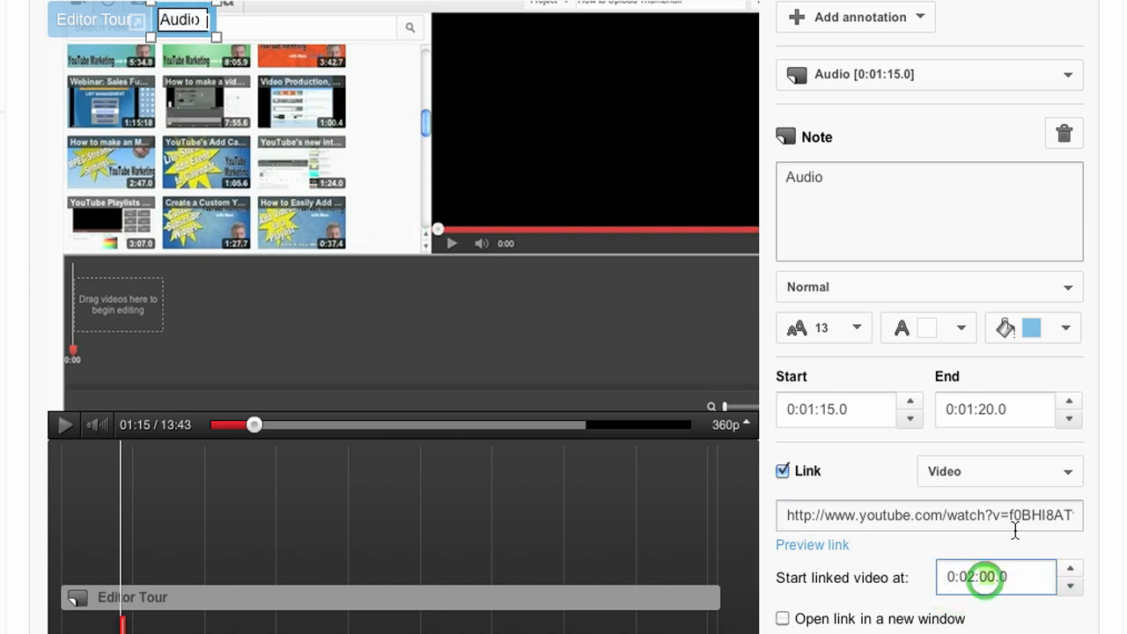
{"action": "left_click", "coordinate": [726, 425]}
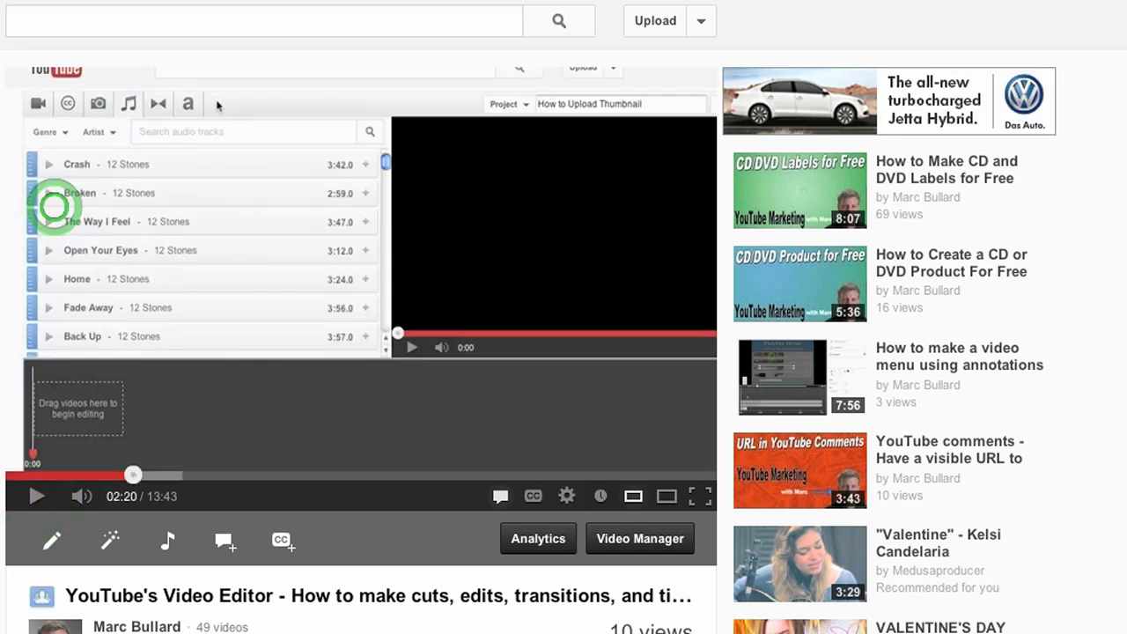
- Pause the watch-page video where the Audio section begins
{"action": "left_click", "coordinate": [37, 495]}
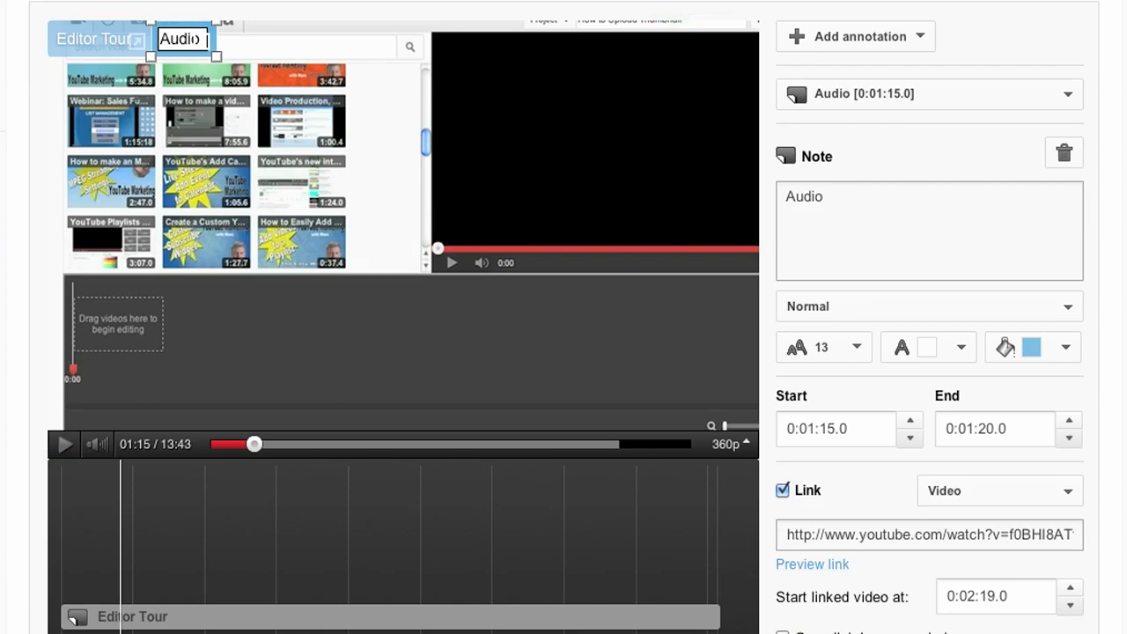
- Scroll down and zoom in the annotation timeline slider for finer chapter timing
{"action": "scroll", "scroll_direction": "down", "scroll_amount": 3}
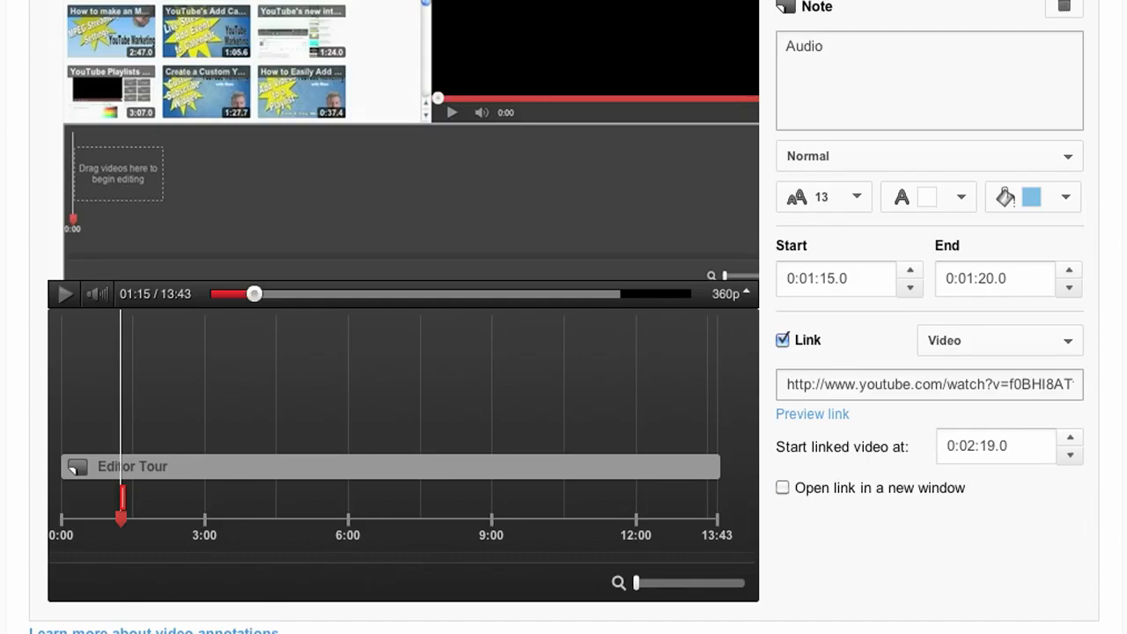
{"action": "scroll", "scroll_direction": "down", "scroll_amount": 3}
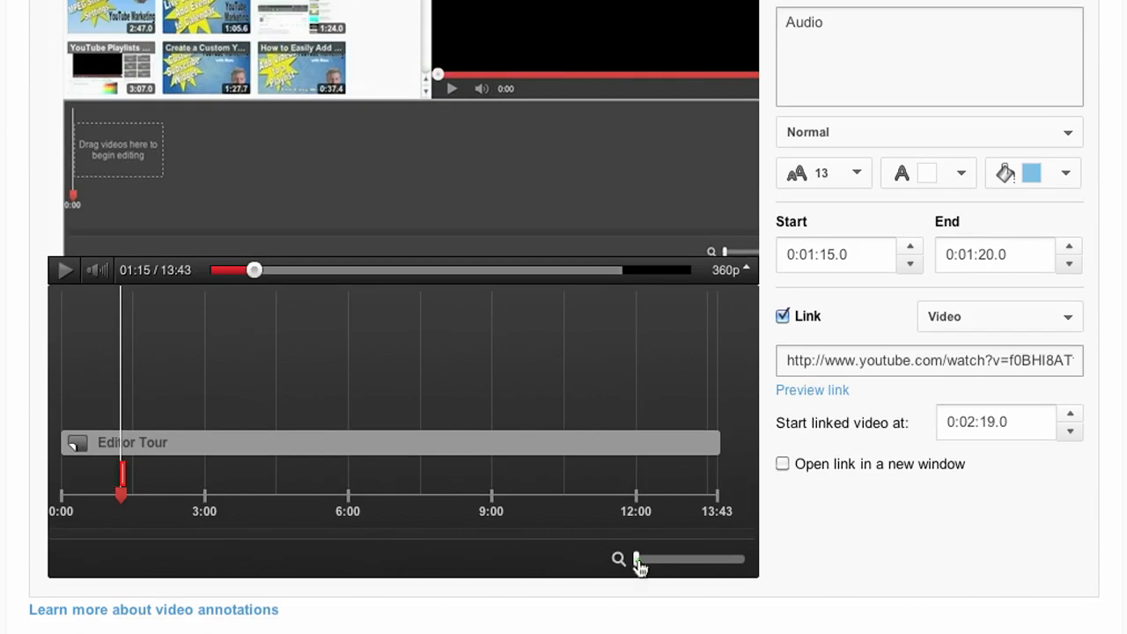
{"action": "left_click_drag", "start_coordinate": [636, 559], "coordinate": [639, 559]}
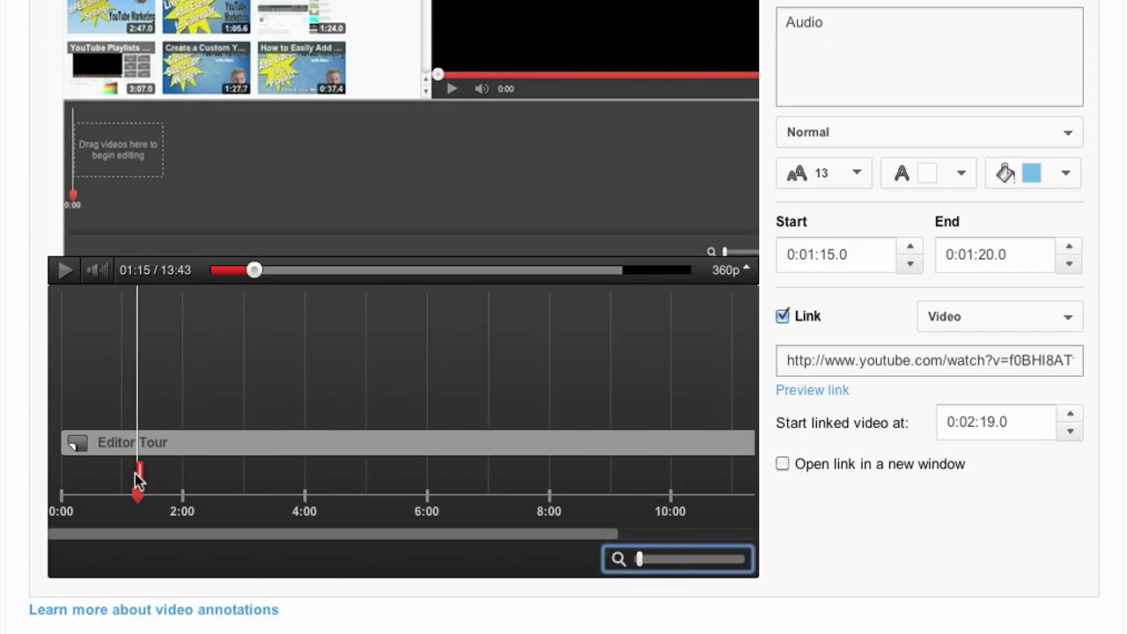
{"action": "left_click", "coordinate": [137, 475]}
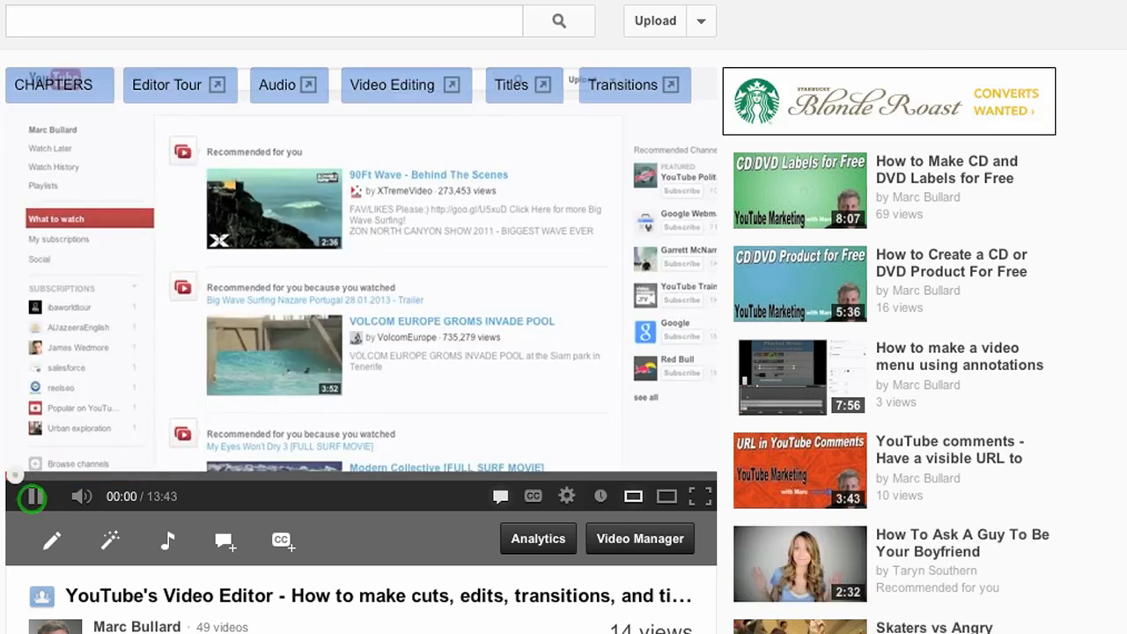
- Play the video and test the Editor Tour (1:15), Audio (2:19) and Video Editing (3:30) chapter links
{"action": "left_click", "coordinate": [33, 496]}
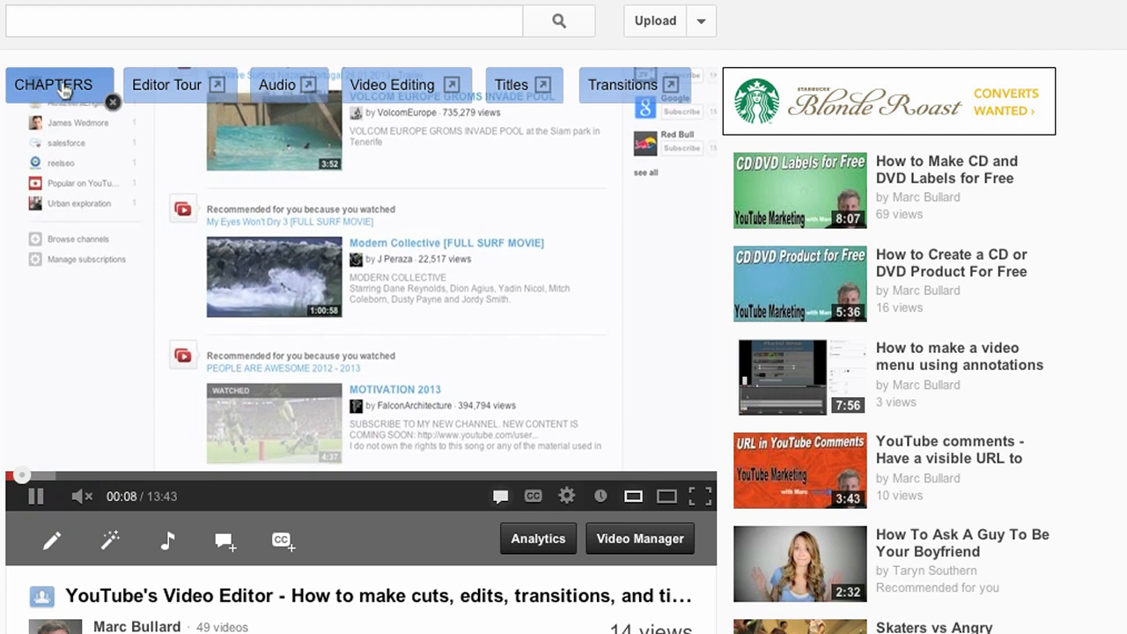
{"action": "left_click", "coordinate": [179, 85]}
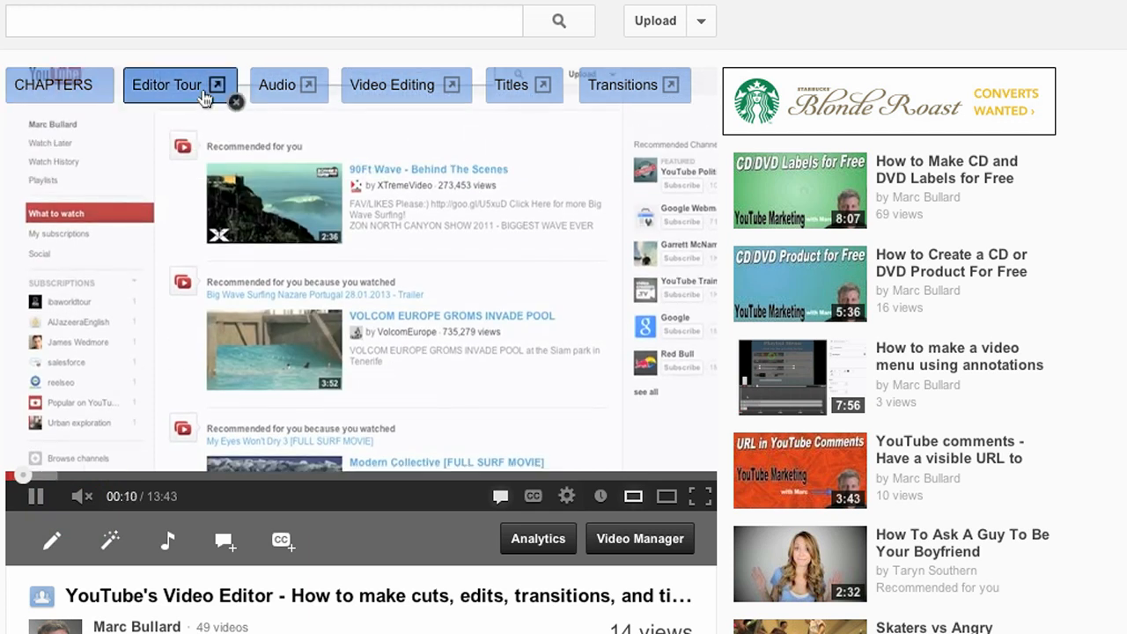
{"action": "left_click", "coordinate": [391, 85]}
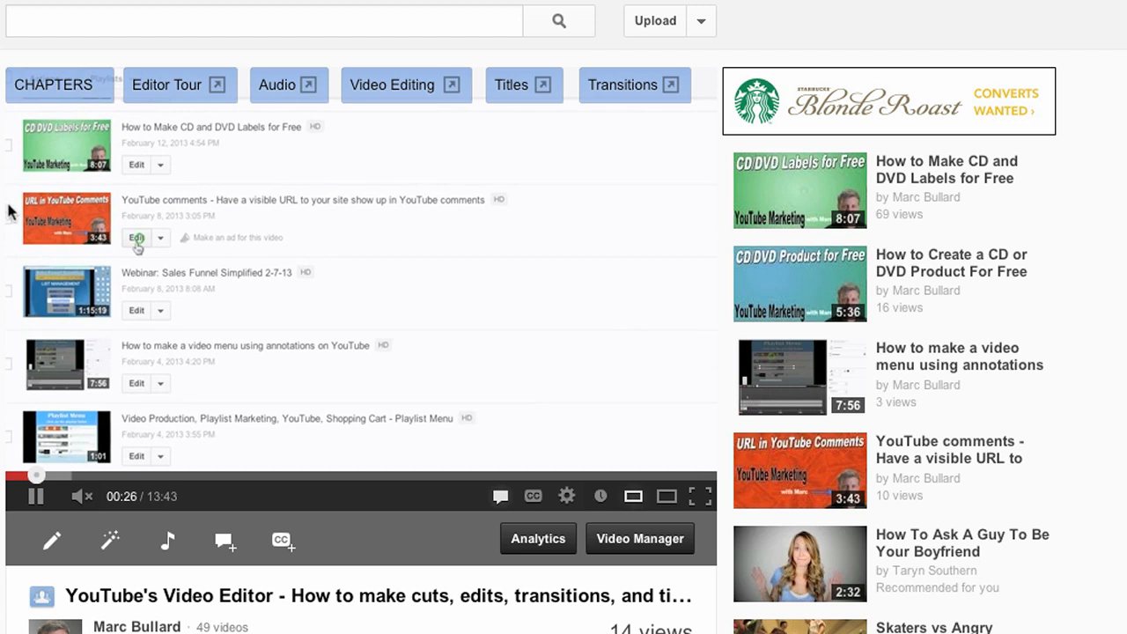
{"action": "mouse_move", "coordinate": [172, 85]}
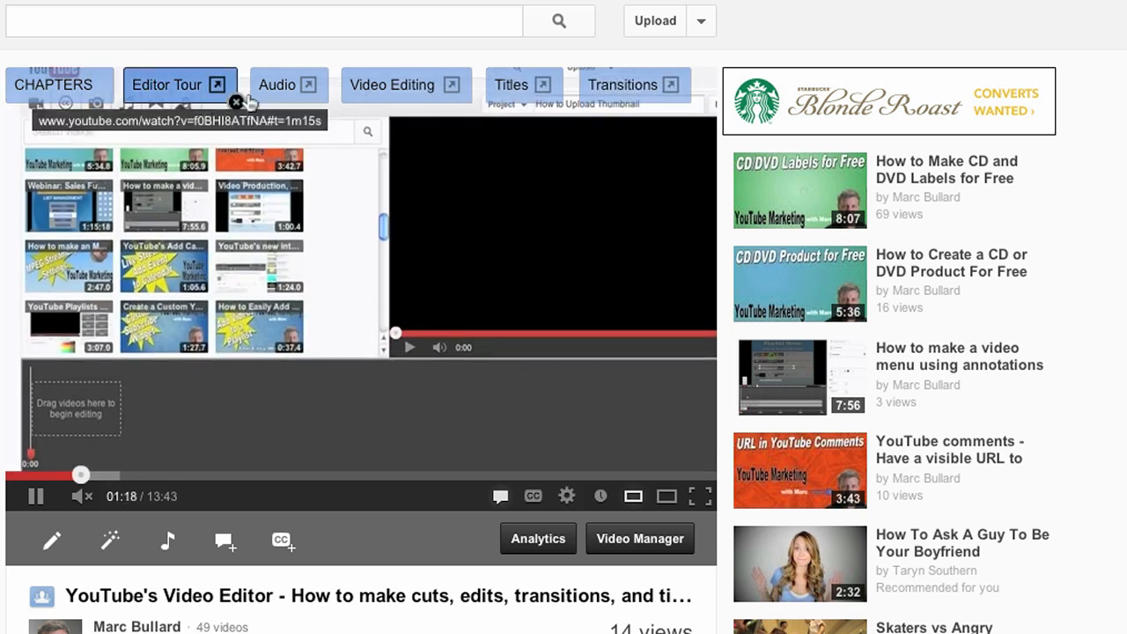
{"action": "left_click", "coordinate": [276, 84]}
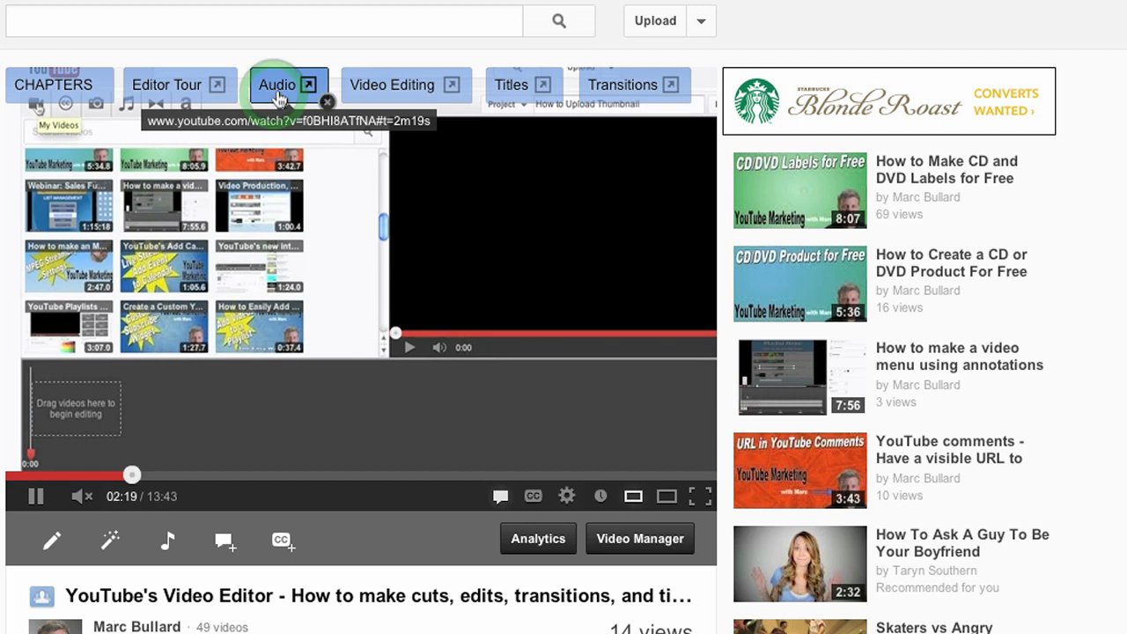
{"action": "left_click", "coordinate": [276, 85]}
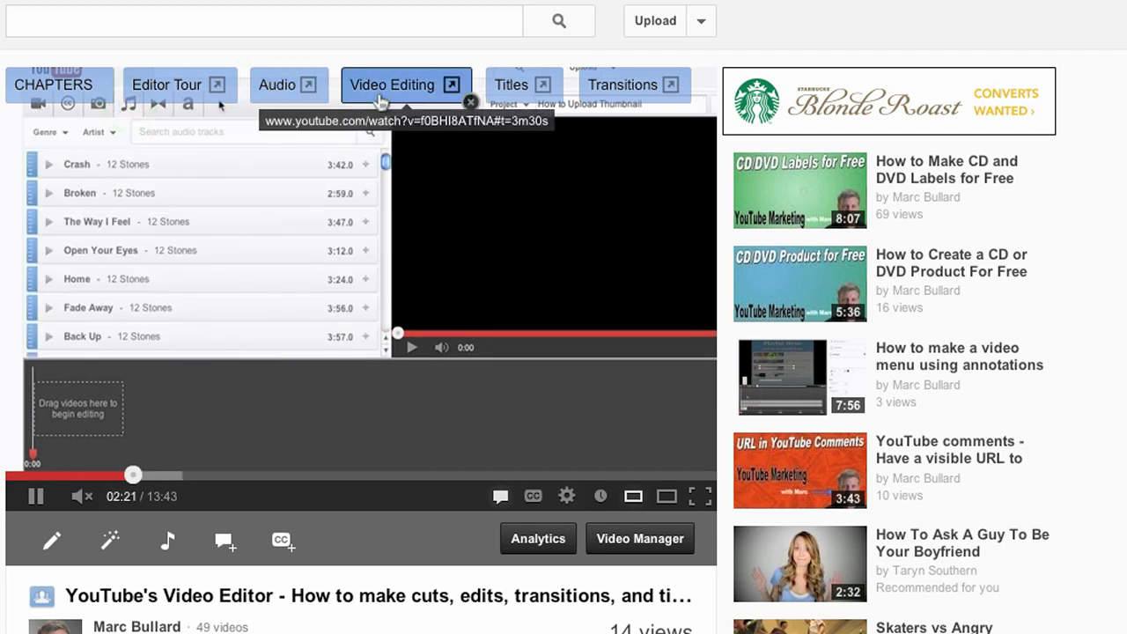
{"action": "left_click", "coordinate": [190, 475]}
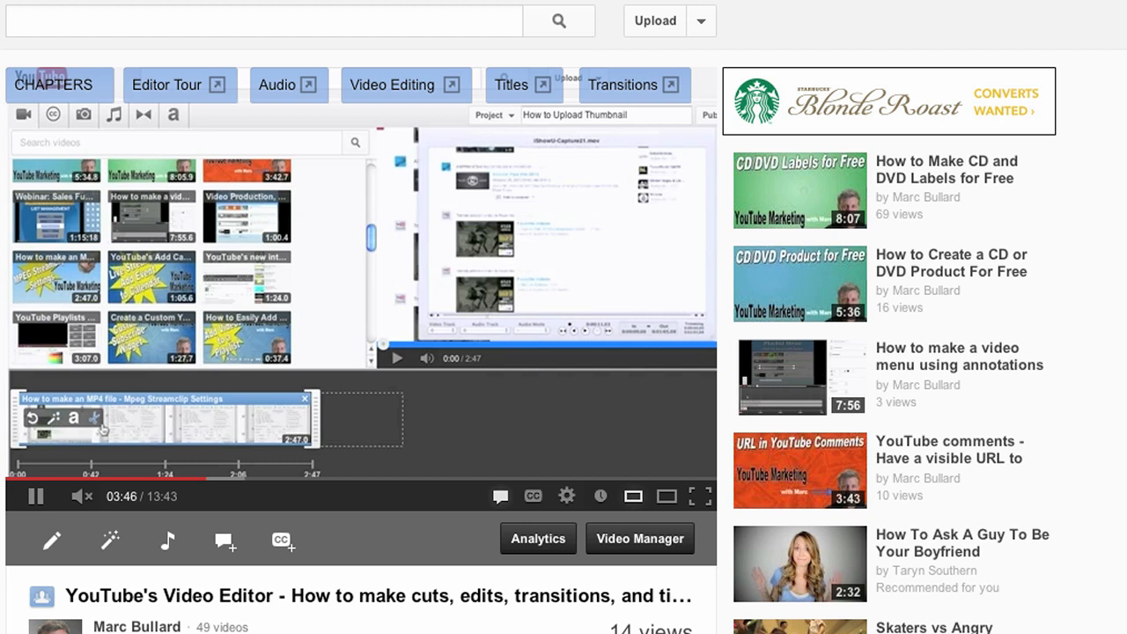
{"action": "mouse_move", "coordinate": [97, 419]}
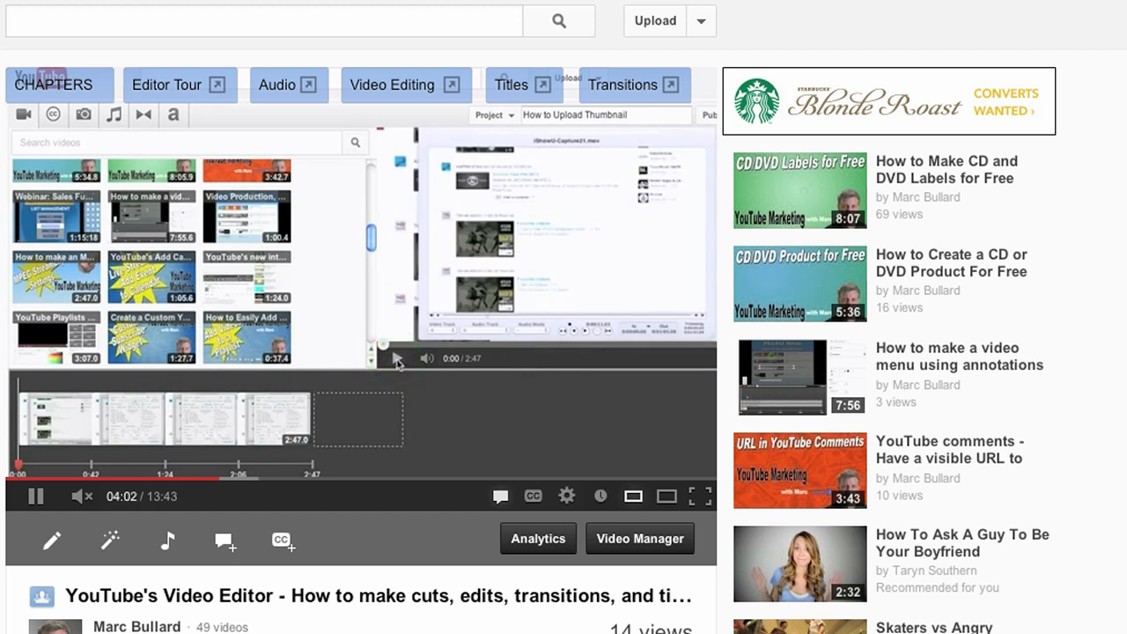
{"action": "left_click", "coordinate": [395, 358]}
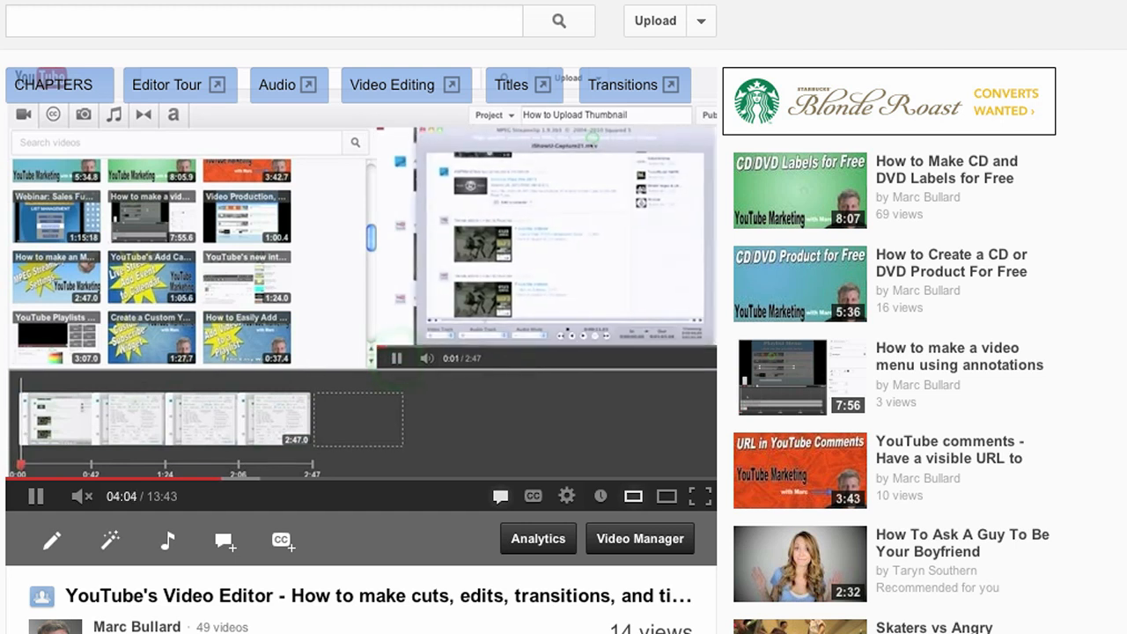